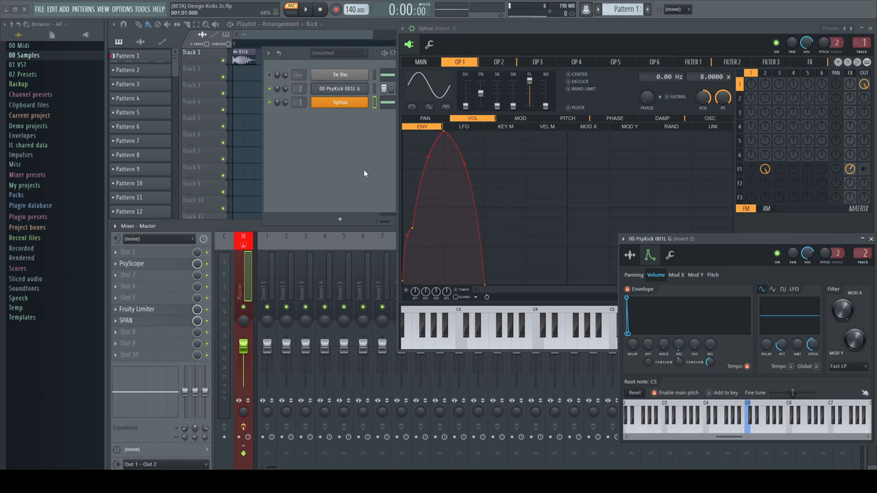
- Audition the kick, close the PsyKick window, and show Sytrus's MAIN Quality settings
click(305, 9)
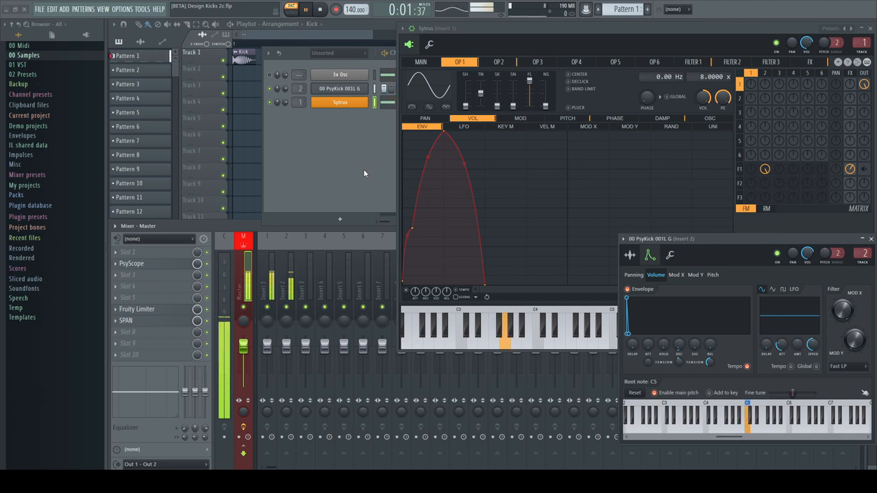
click(319, 9)
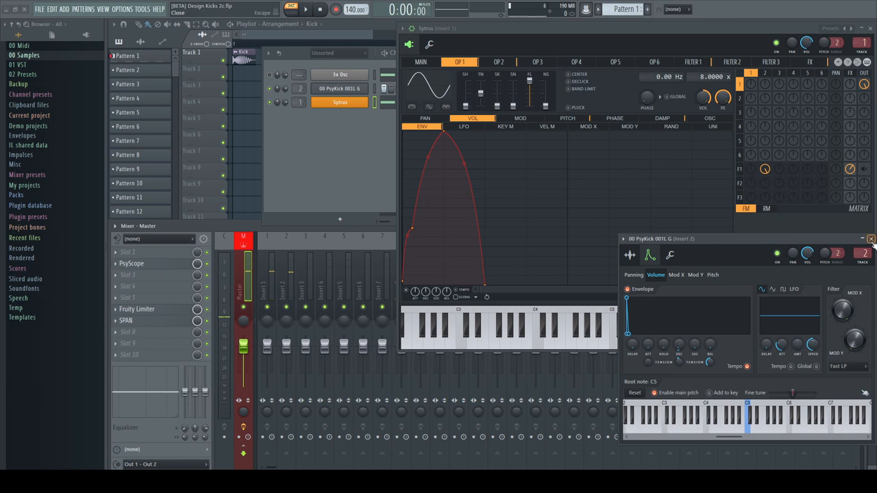
click(871, 239)
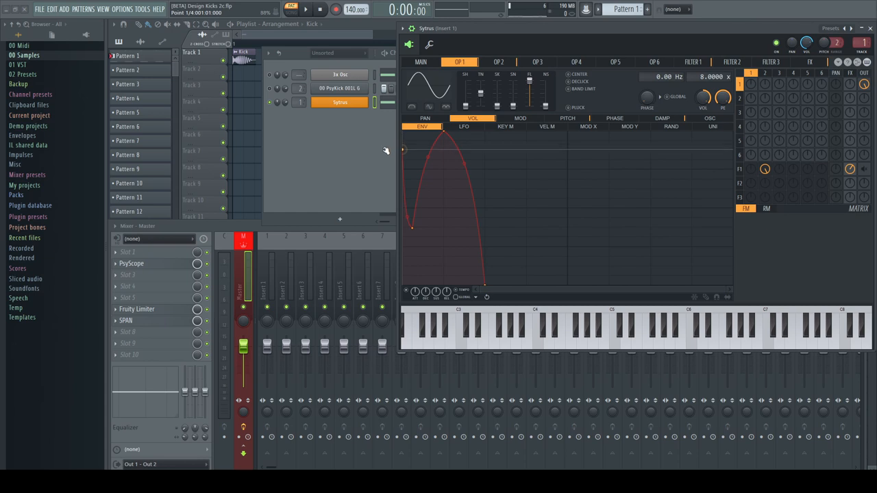
mouse_move(348, 201)
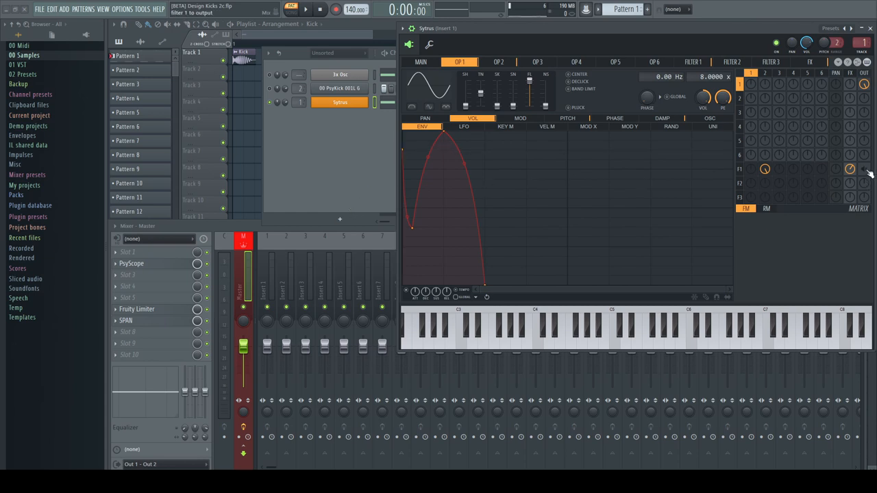
click(420, 62)
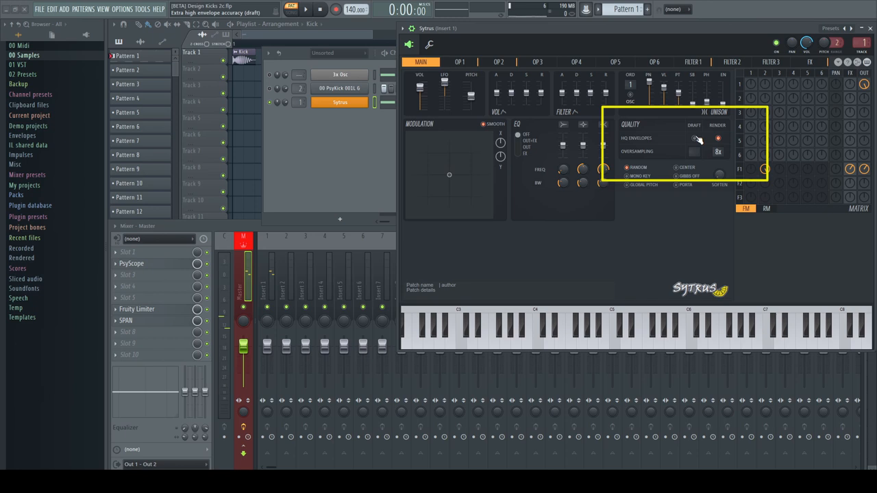
click(694, 138)
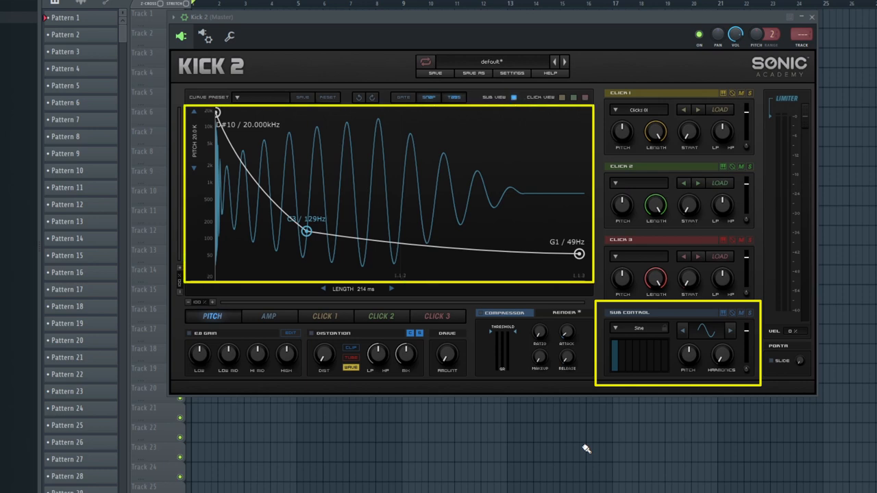
mouse_move(333, 362)
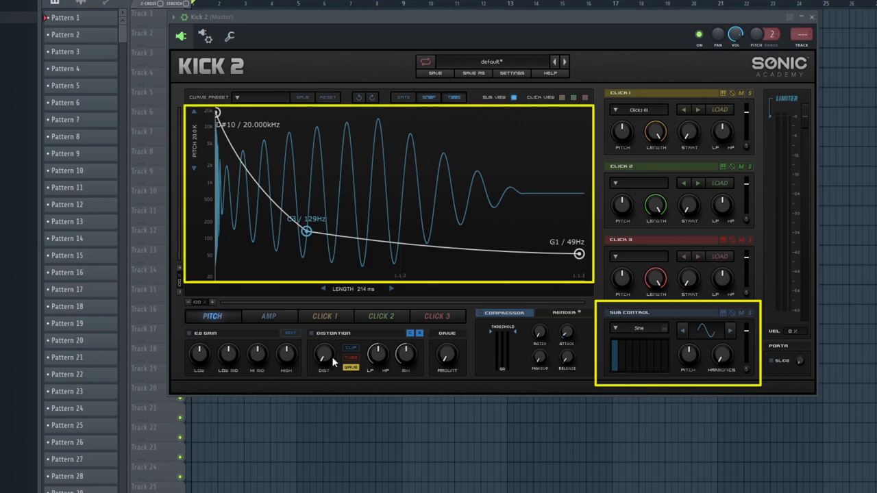
- View Kick 2's amplitude and click envelopes, then return to Sytrus operator 1's envelope
click(269, 316)
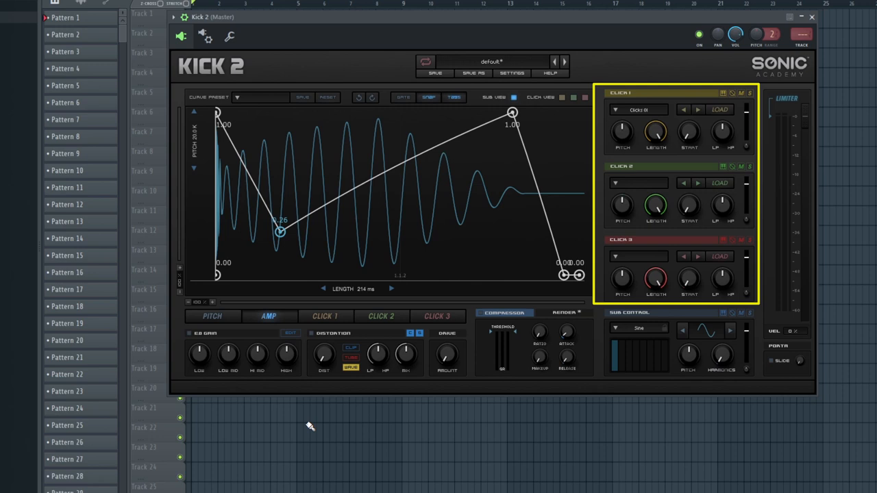
mouse_move(329, 322)
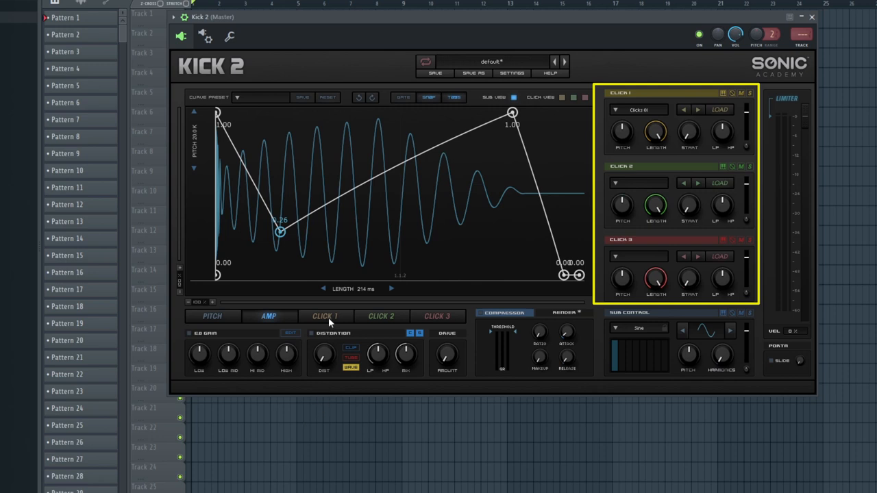
click(381, 316)
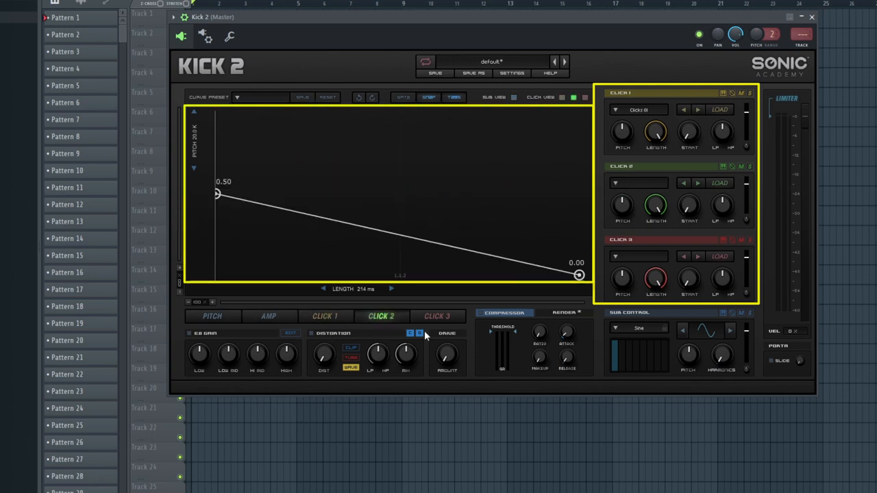
click(212, 315)
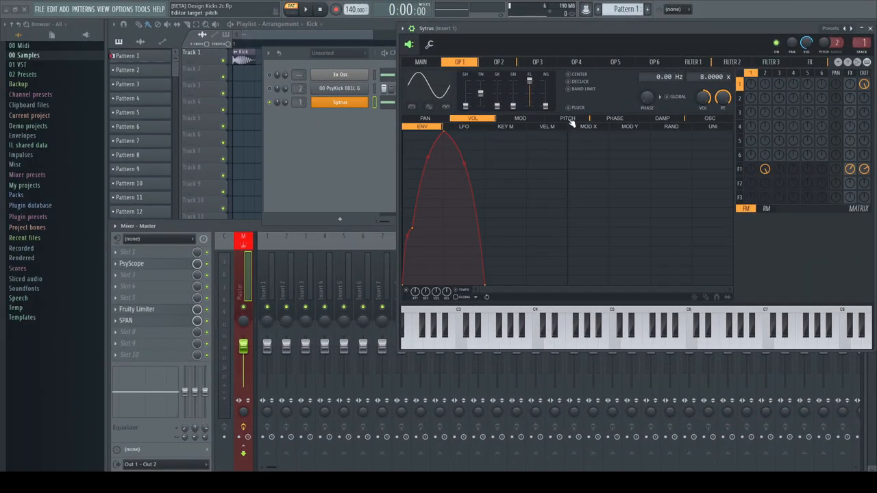
- Check operator 1's pitch and volume envelopes, then wrap the Sytrus channel in Patcher
click(567, 118)
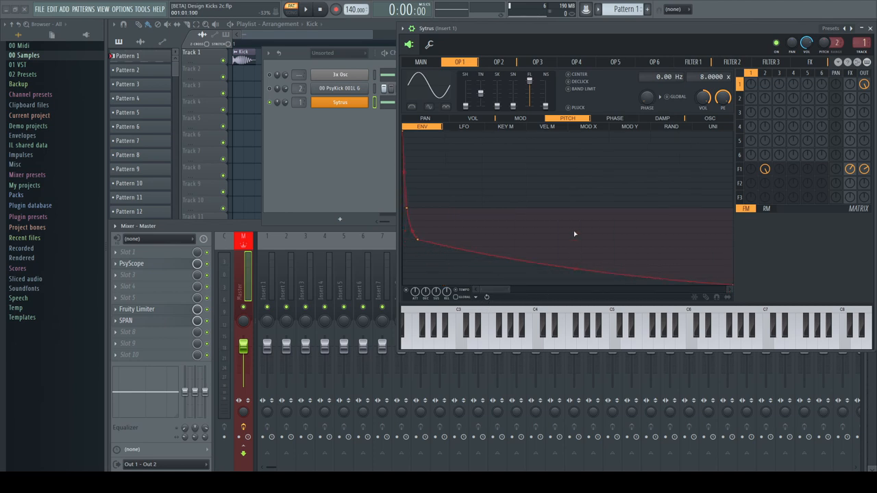
mouse_move(485, 124)
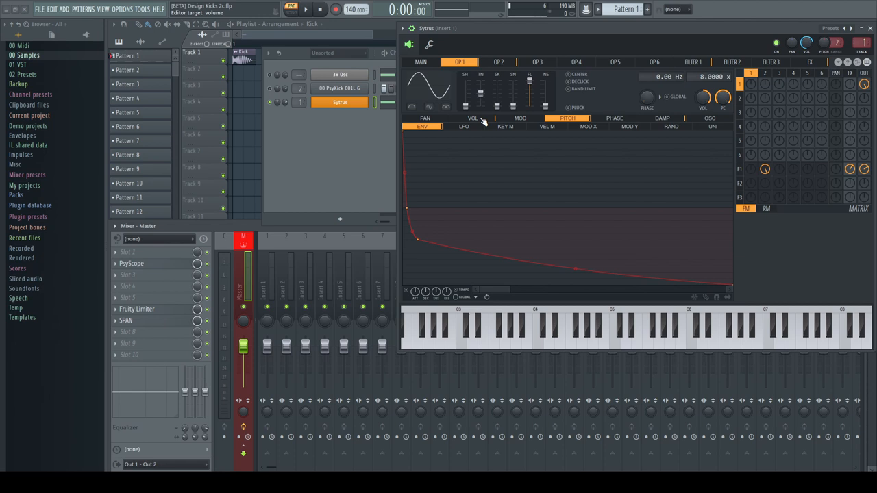
click(472, 118)
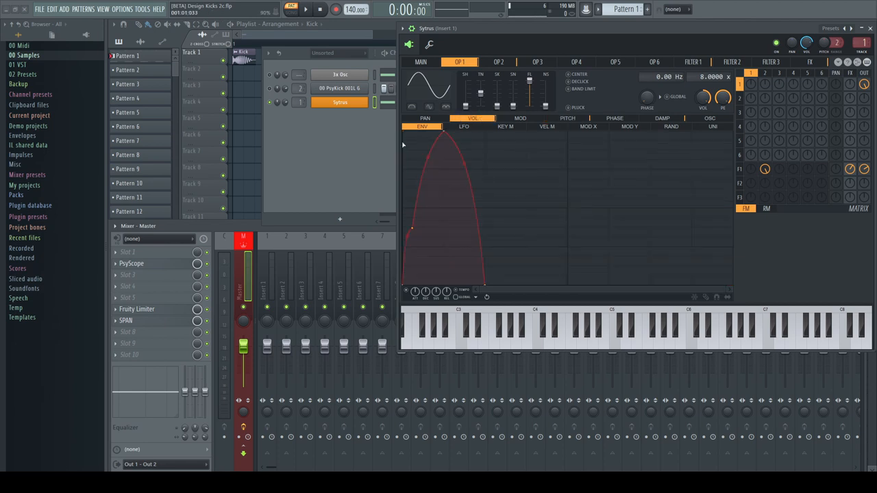
right_click(339, 102)
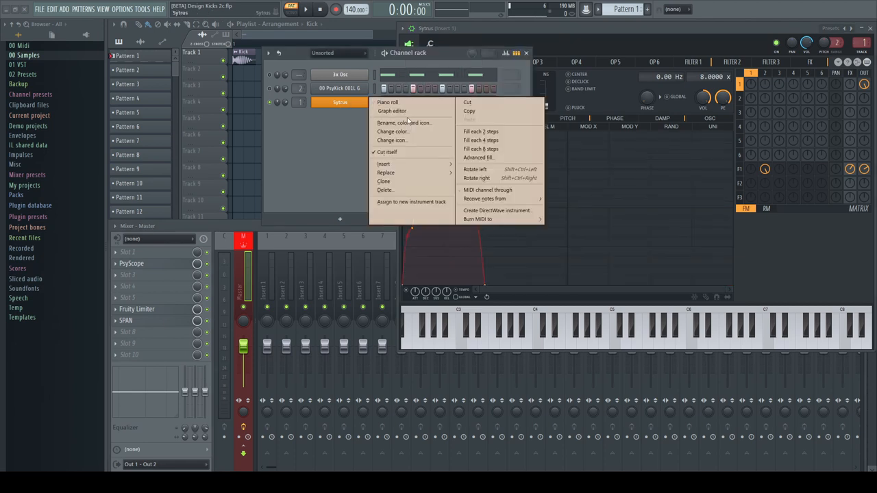
click(385, 172)
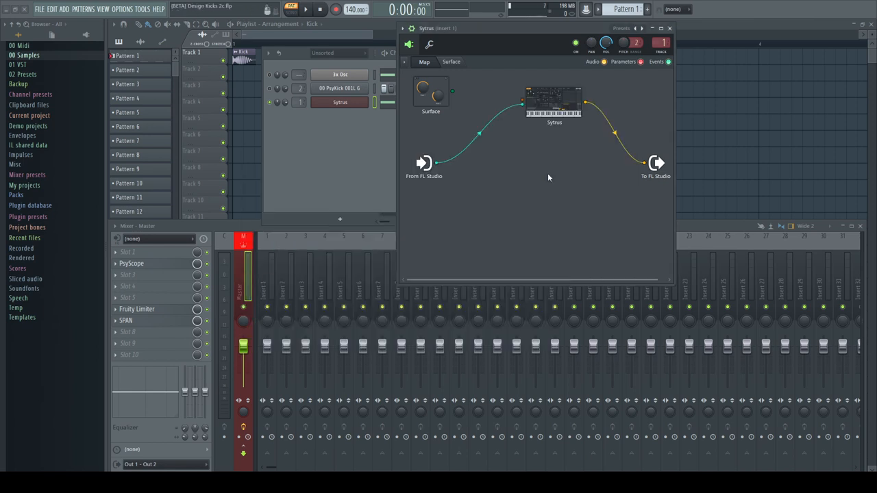
- Add FPC to the Patcher map, wire it from input to output, and open its pads
click(305, 10)
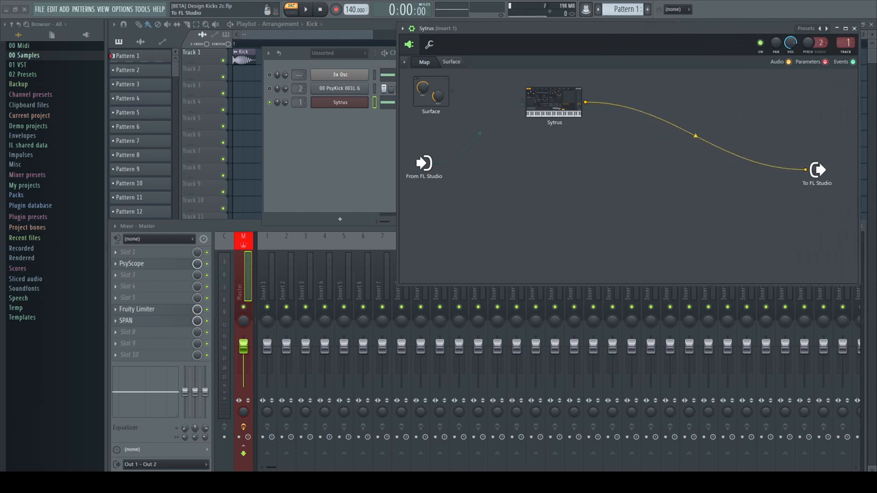
drag(553, 102, 595, 99)
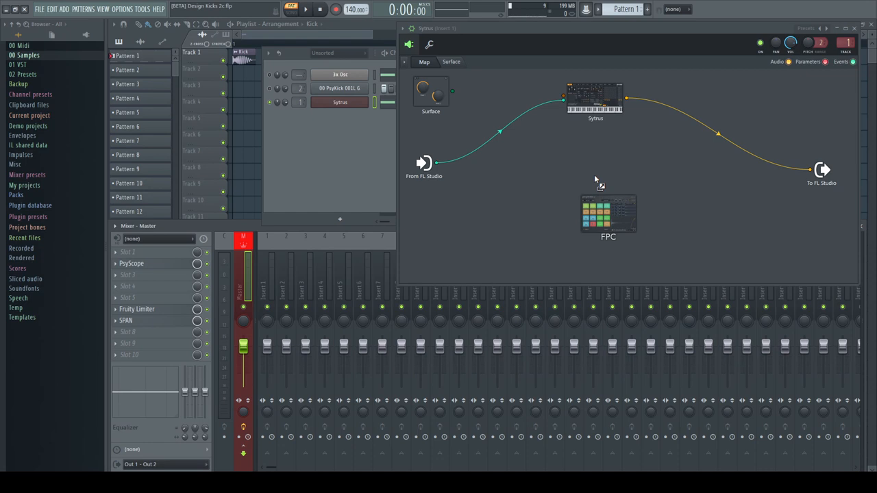
drag(607, 215, 595, 175)
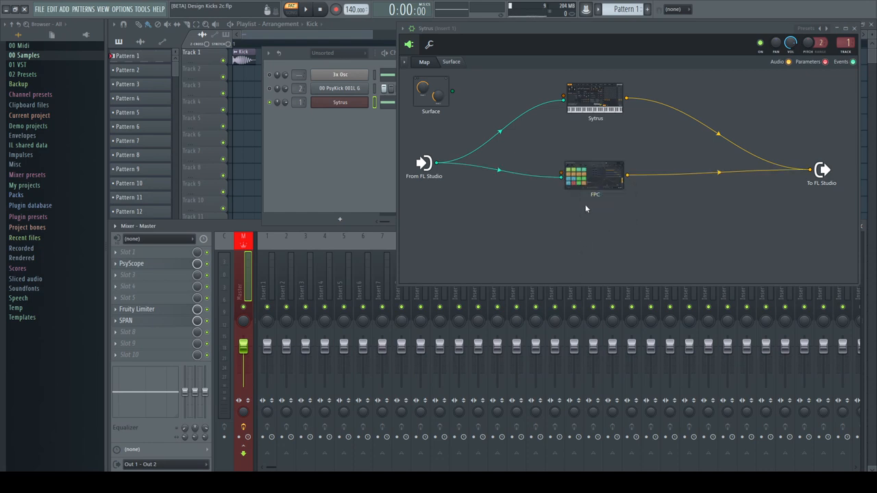
double_click(595, 175)
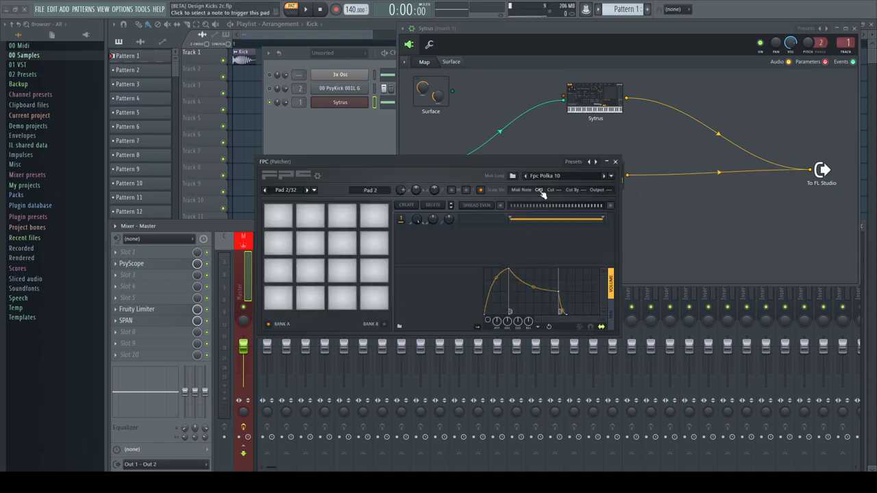
- Set the current FPC pad's trigger note through its MIDI Note field
click(349, 294)
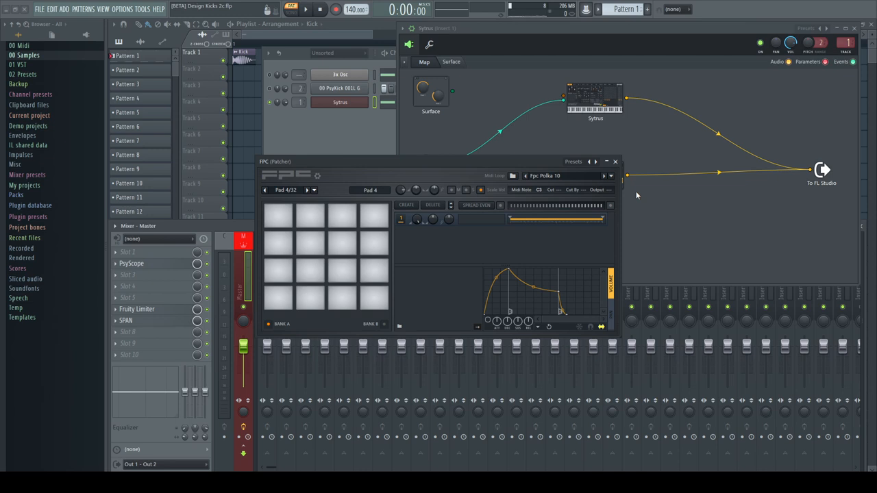
click(614, 161)
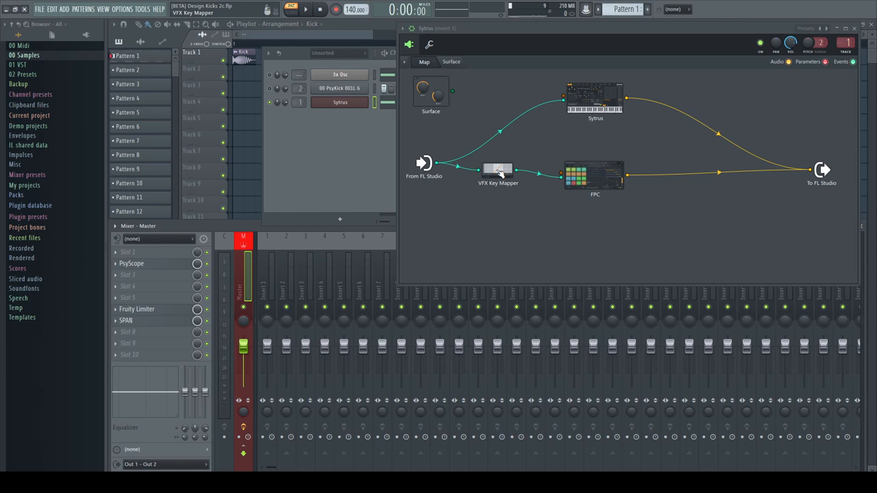
- Reopen the FPC pad editor from the Patcher map
double_click(498, 169)
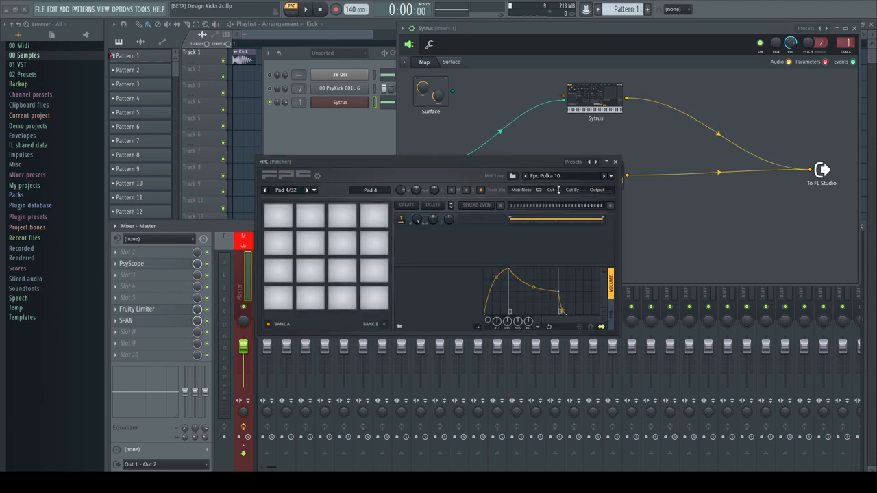
mouse_move(409, 274)
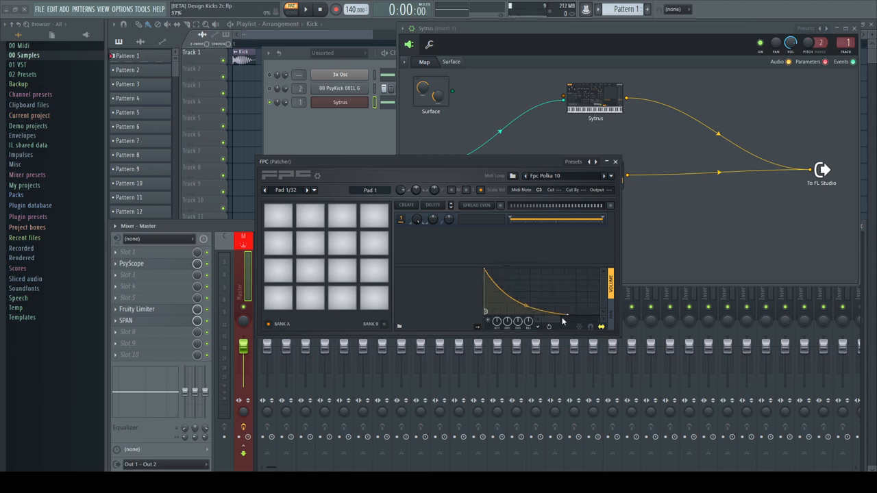
- Shorten the FPC envelope decay and drag the PsyKick sample onto Pad 1
drag(548, 312, 548, 319)
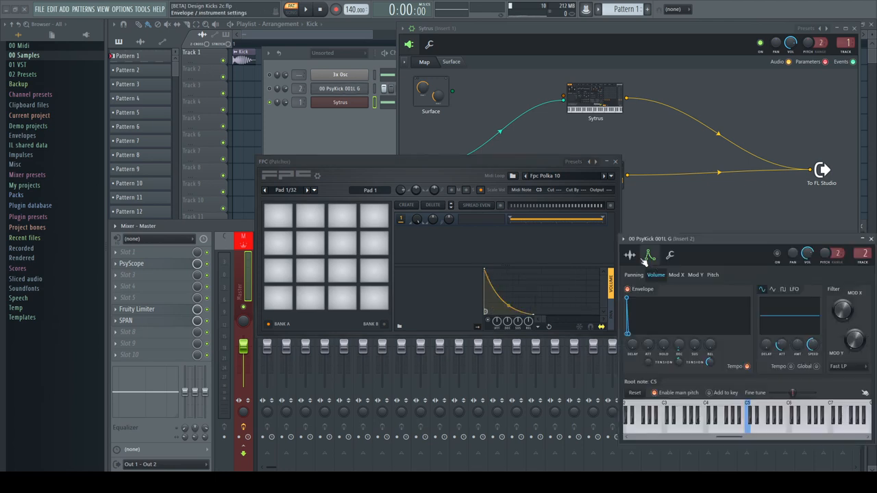
click(628, 255)
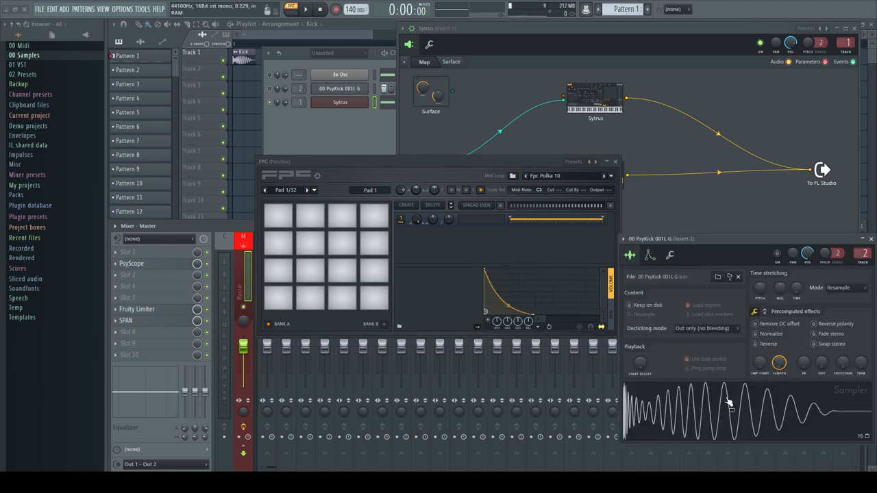
click(277, 298)
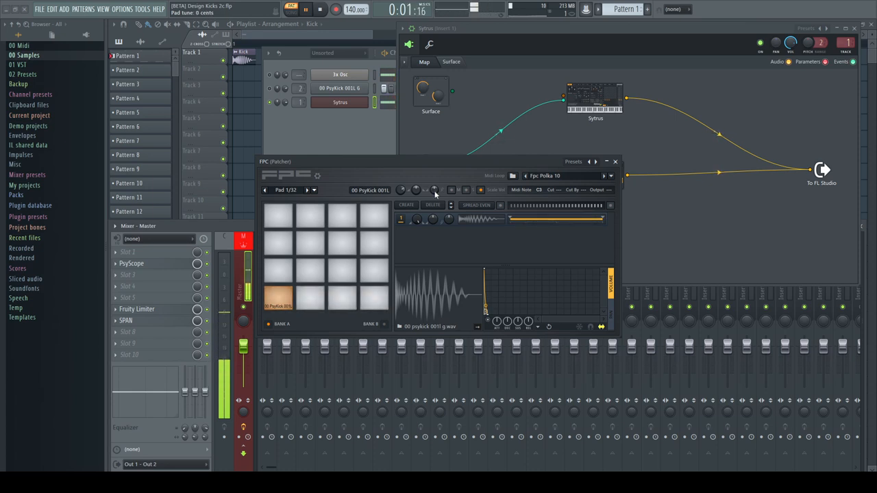
- Browse the Kicks folder and preview a kick sample
click(319, 9)
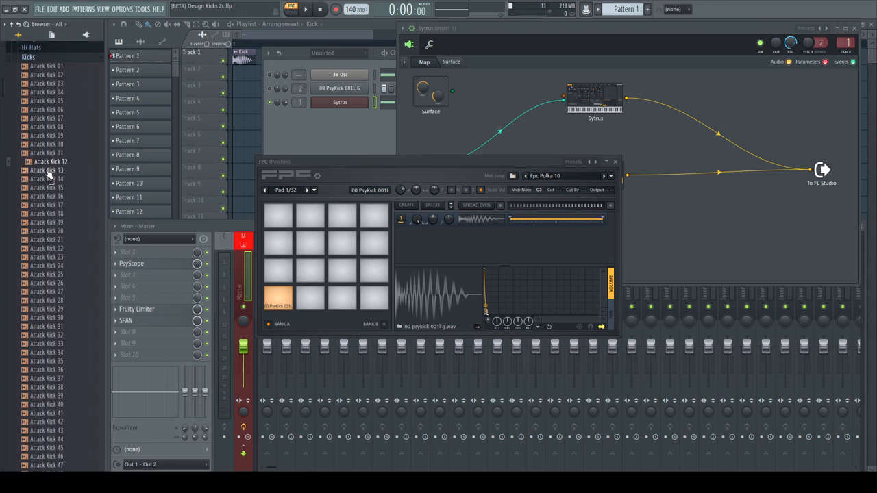
click(46, 170)
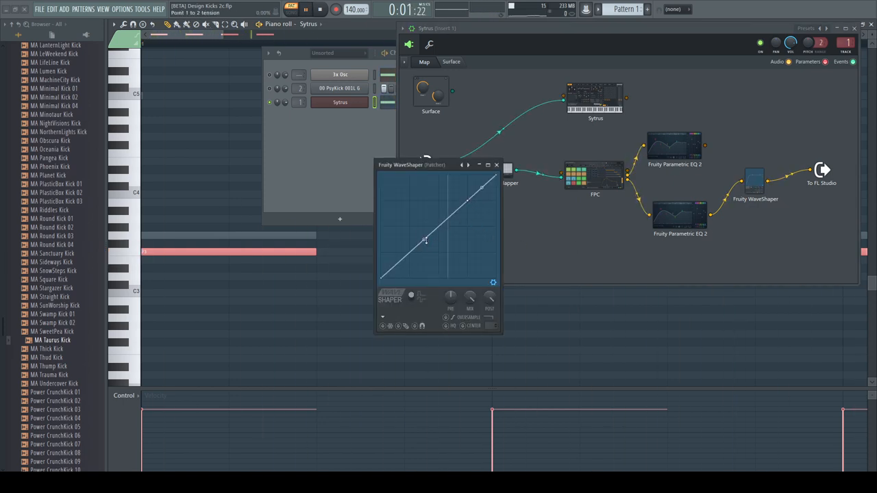
- Bend the WaveShaper curve into soft saturation with a dip and reset post gain
drag(425, 239, 425, 218)
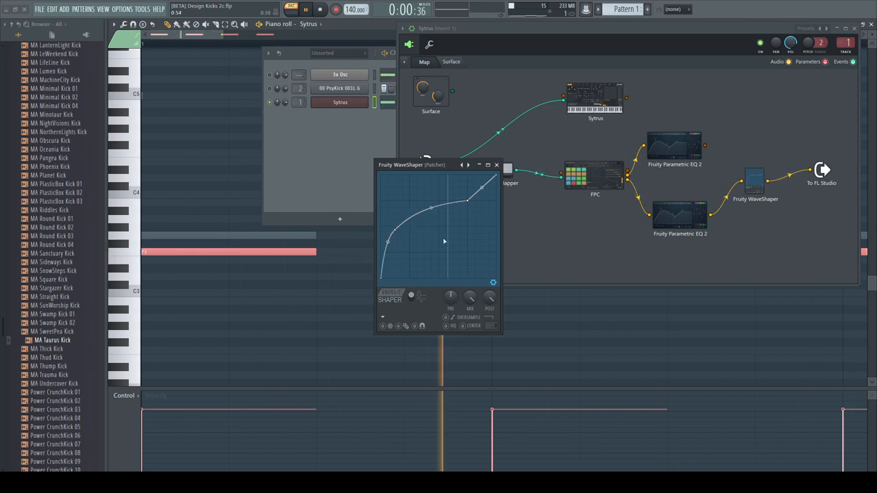
drag(431, 209, 407, 215)
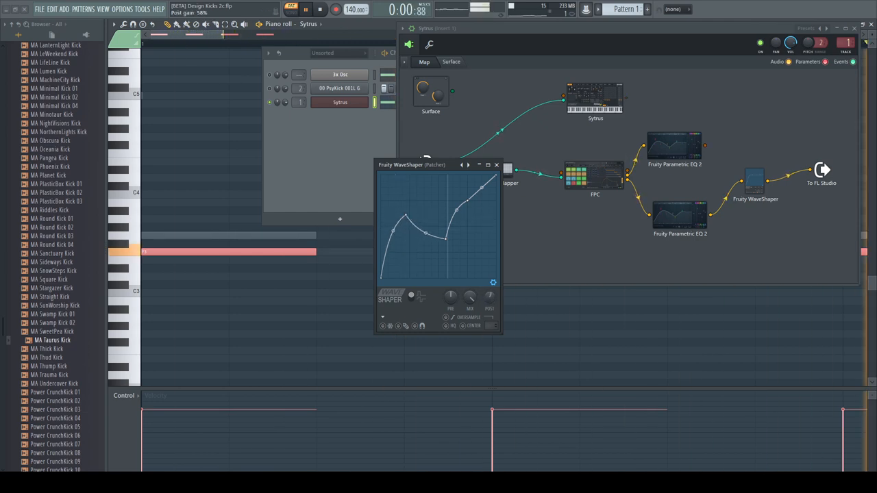
click(496, 164)
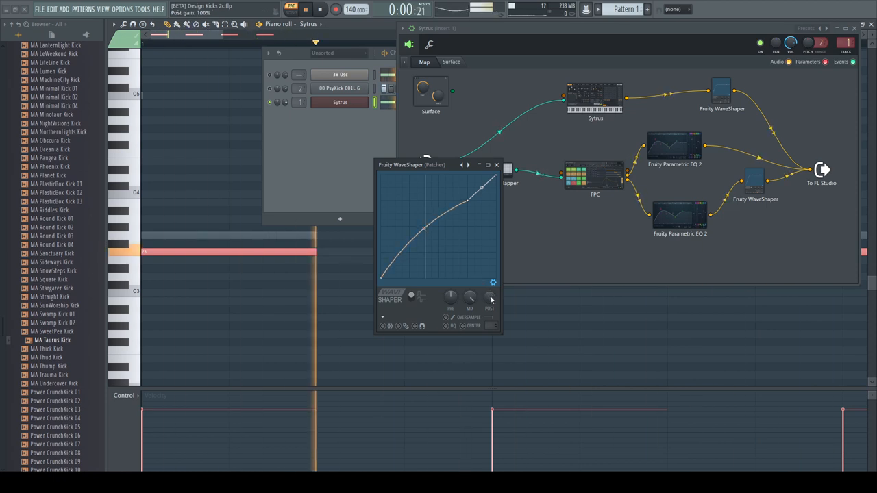
double_click(770, 133)
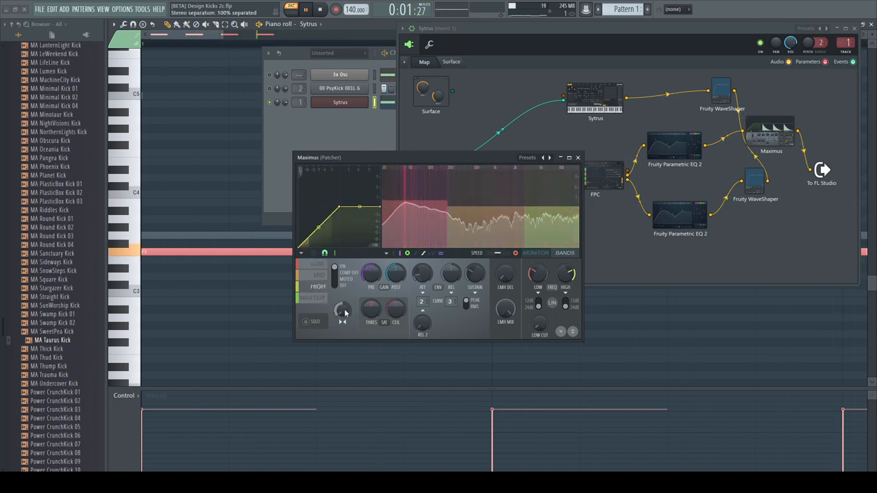
- Nudge the Maximus band gain up and open the finished Kick Machine project
drag(370, 274, 370, 270)
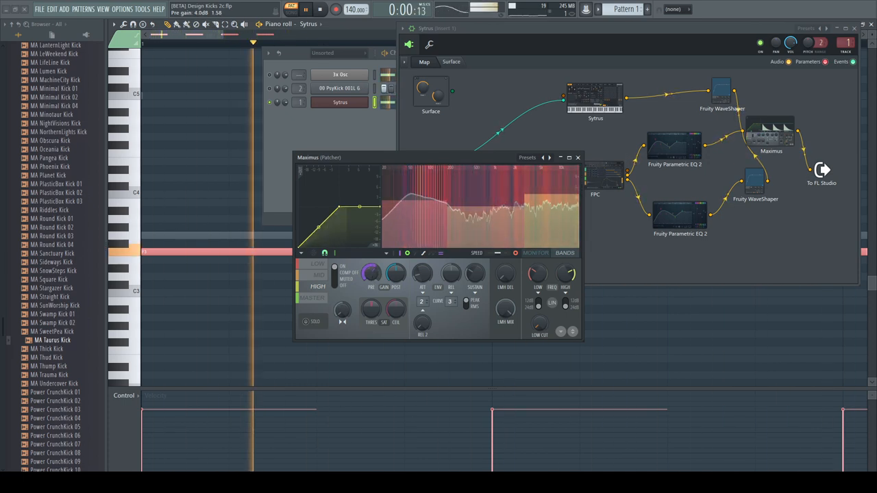
click(313, 298)
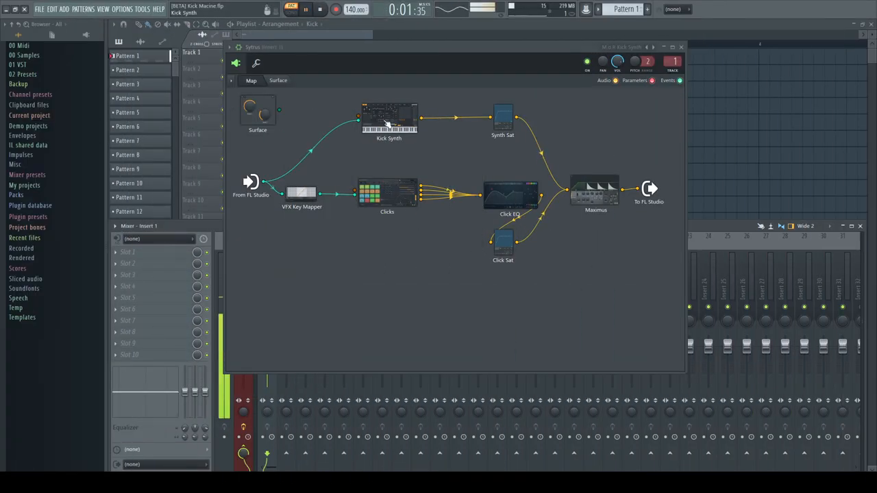
double_click(389, 120)
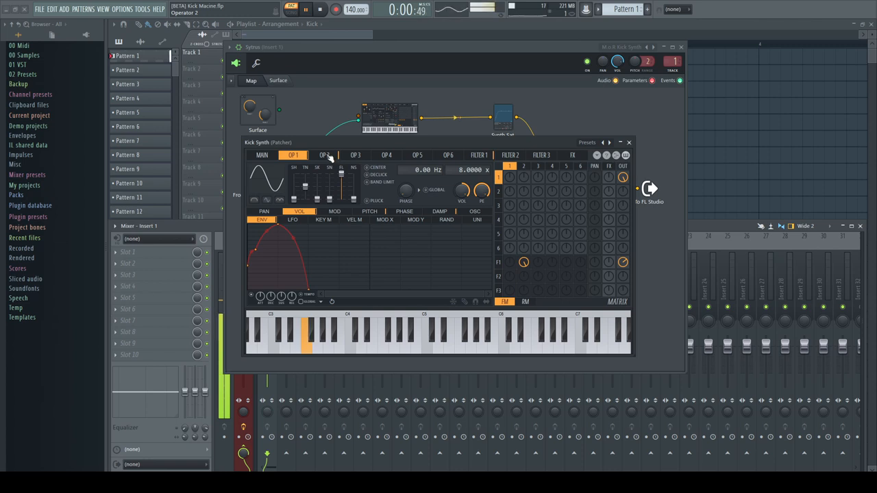
click(324, 155)
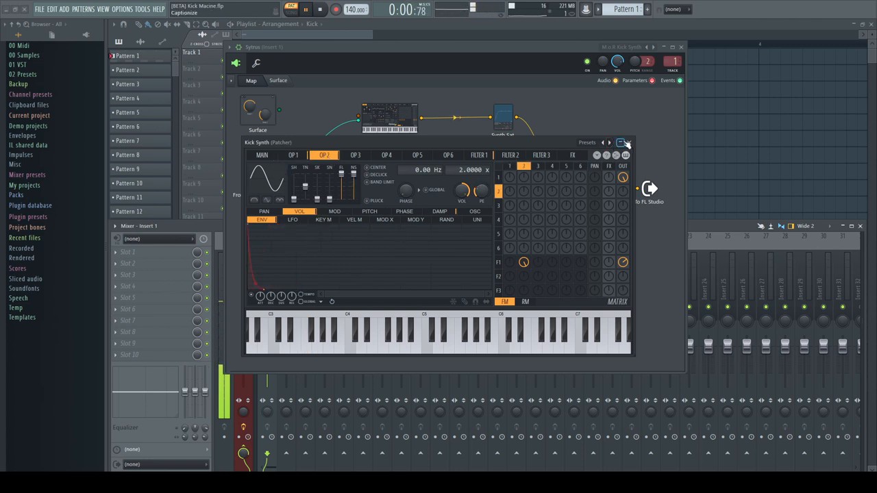
click(625, 142)
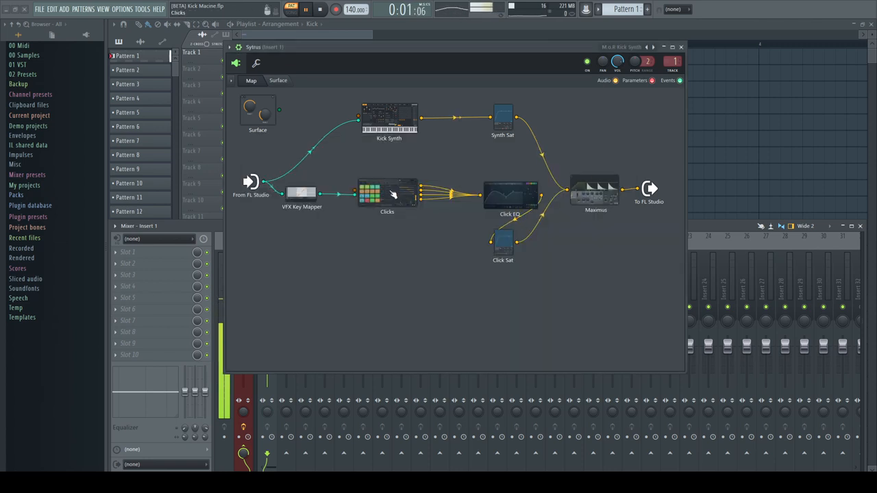
double_click(387, 195)
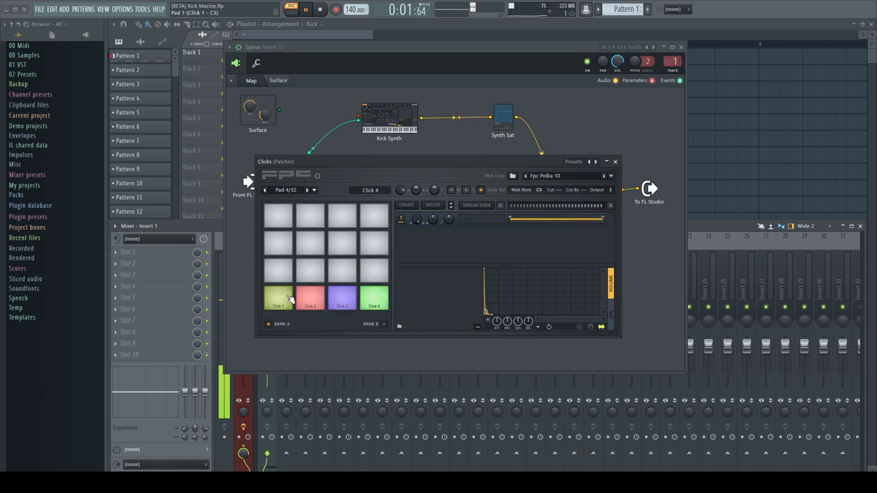
click(277, 298)
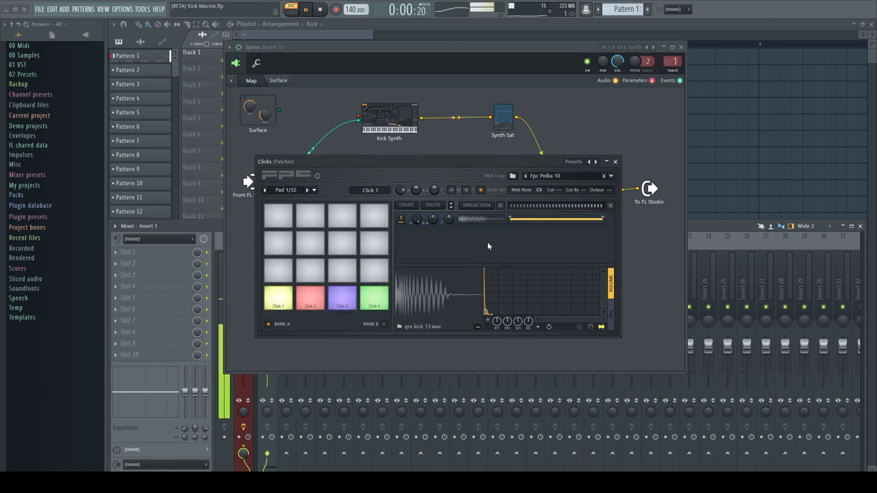
click(615, 161)
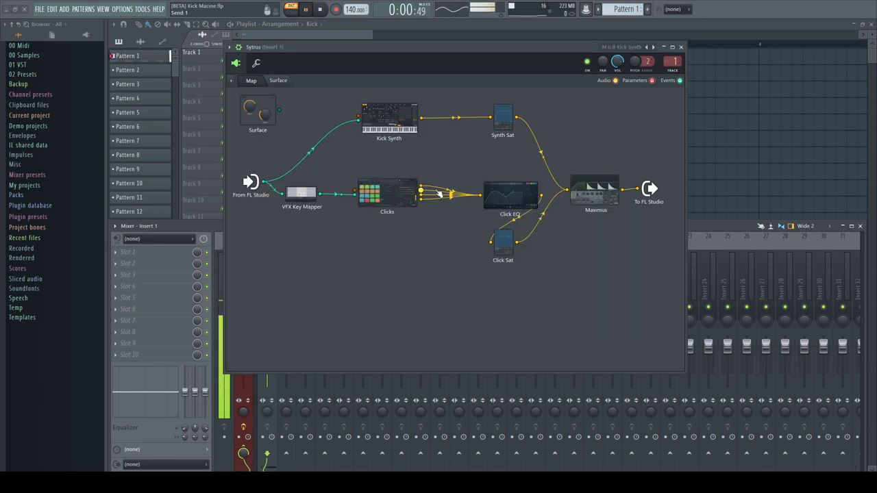
double_click(510, 194)
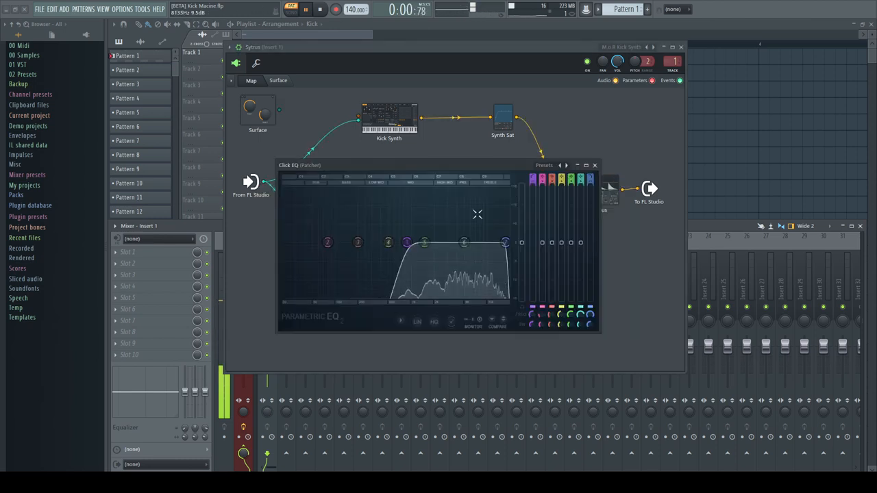
click(595, 165)
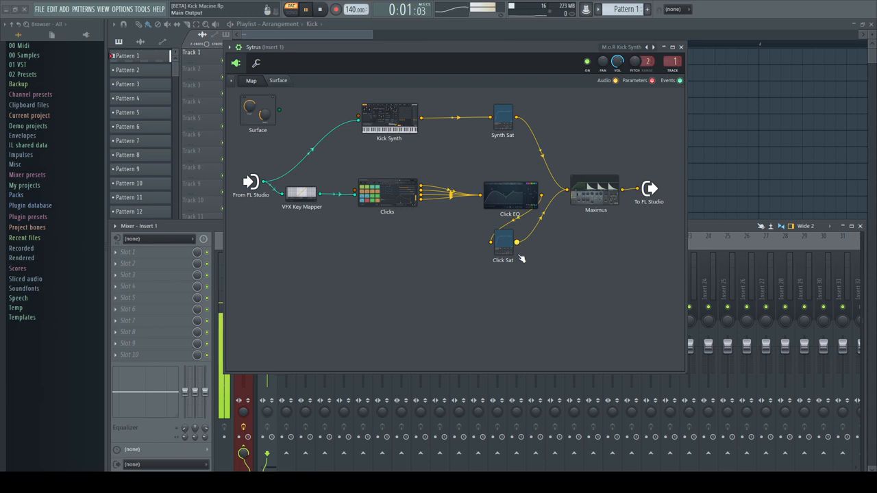